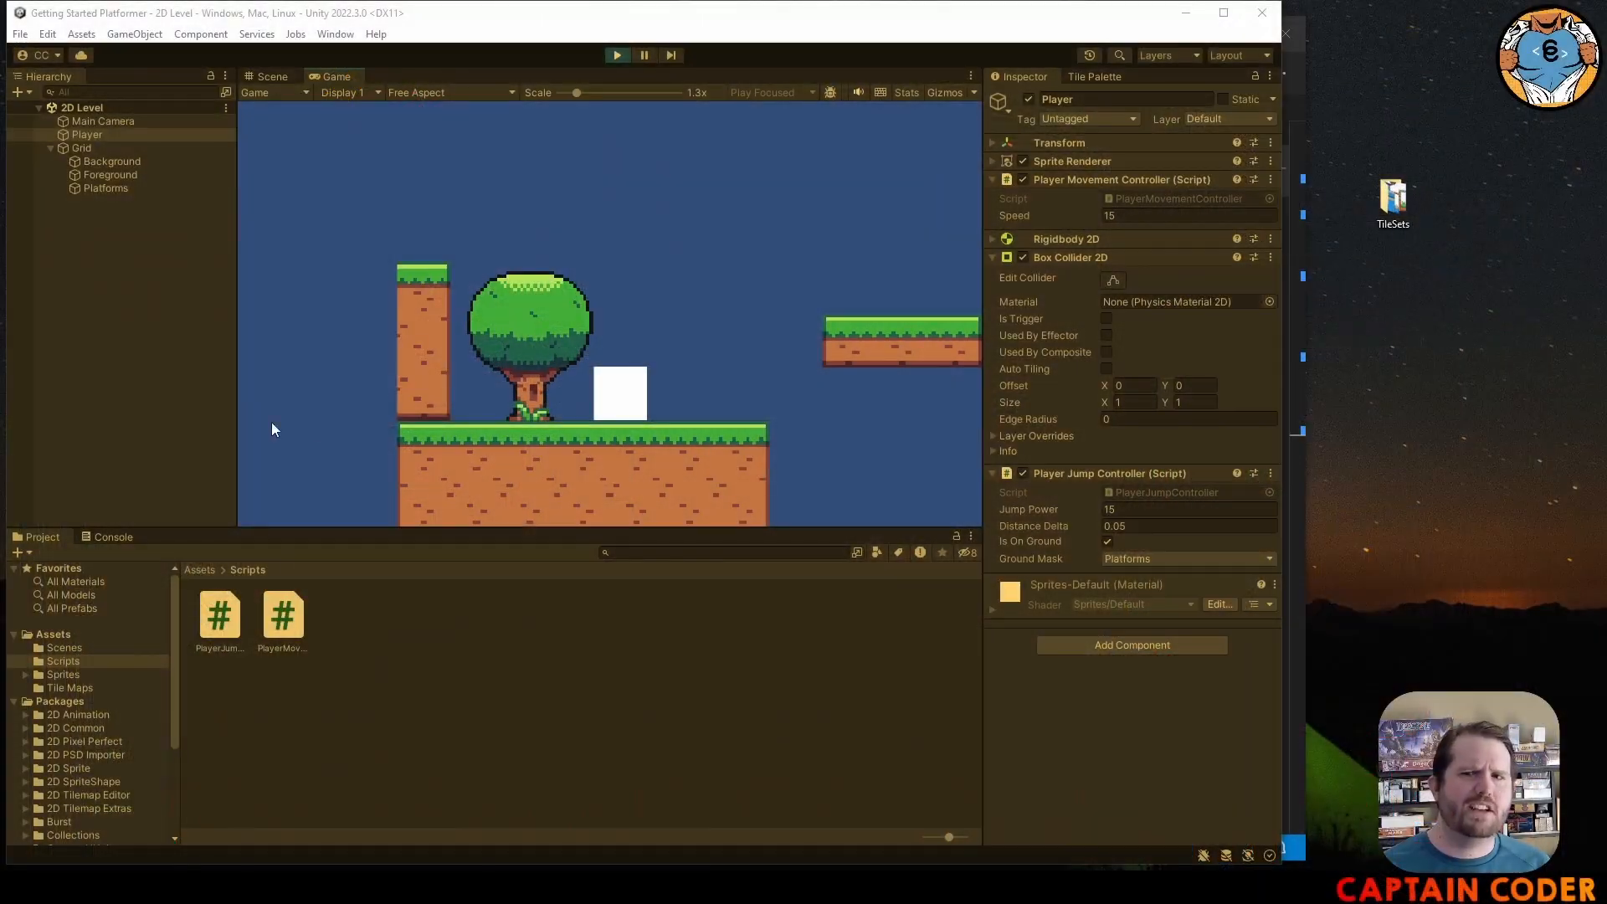
mouse_move(696, 387)
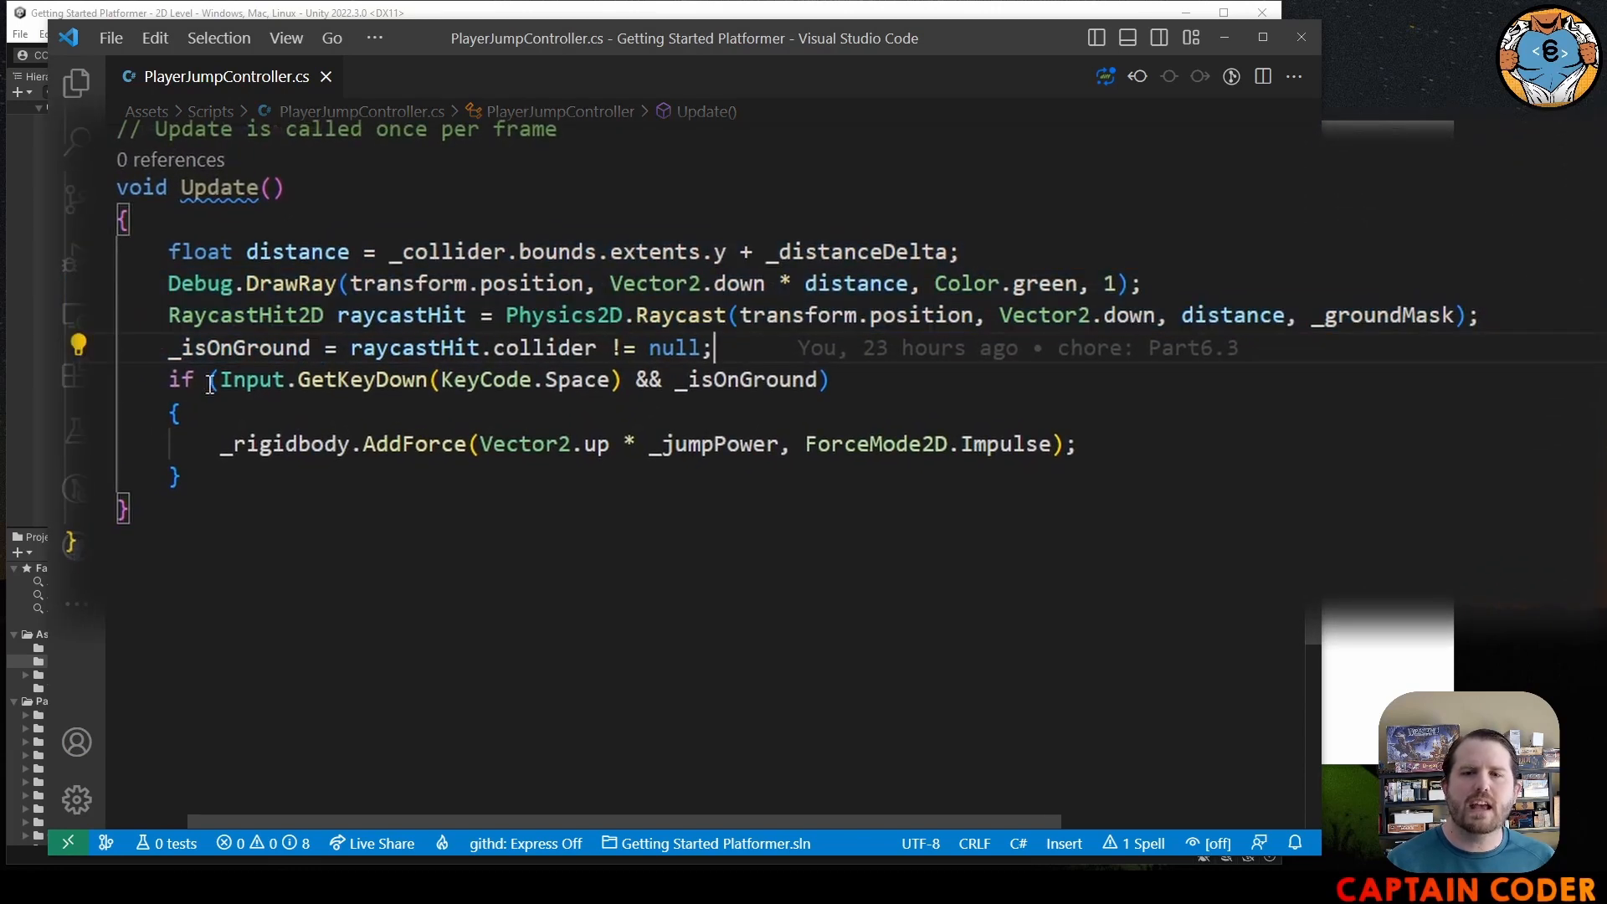
- Add a blank line at the top of the jump block inside Update
drag(211, 380, 831, 380)
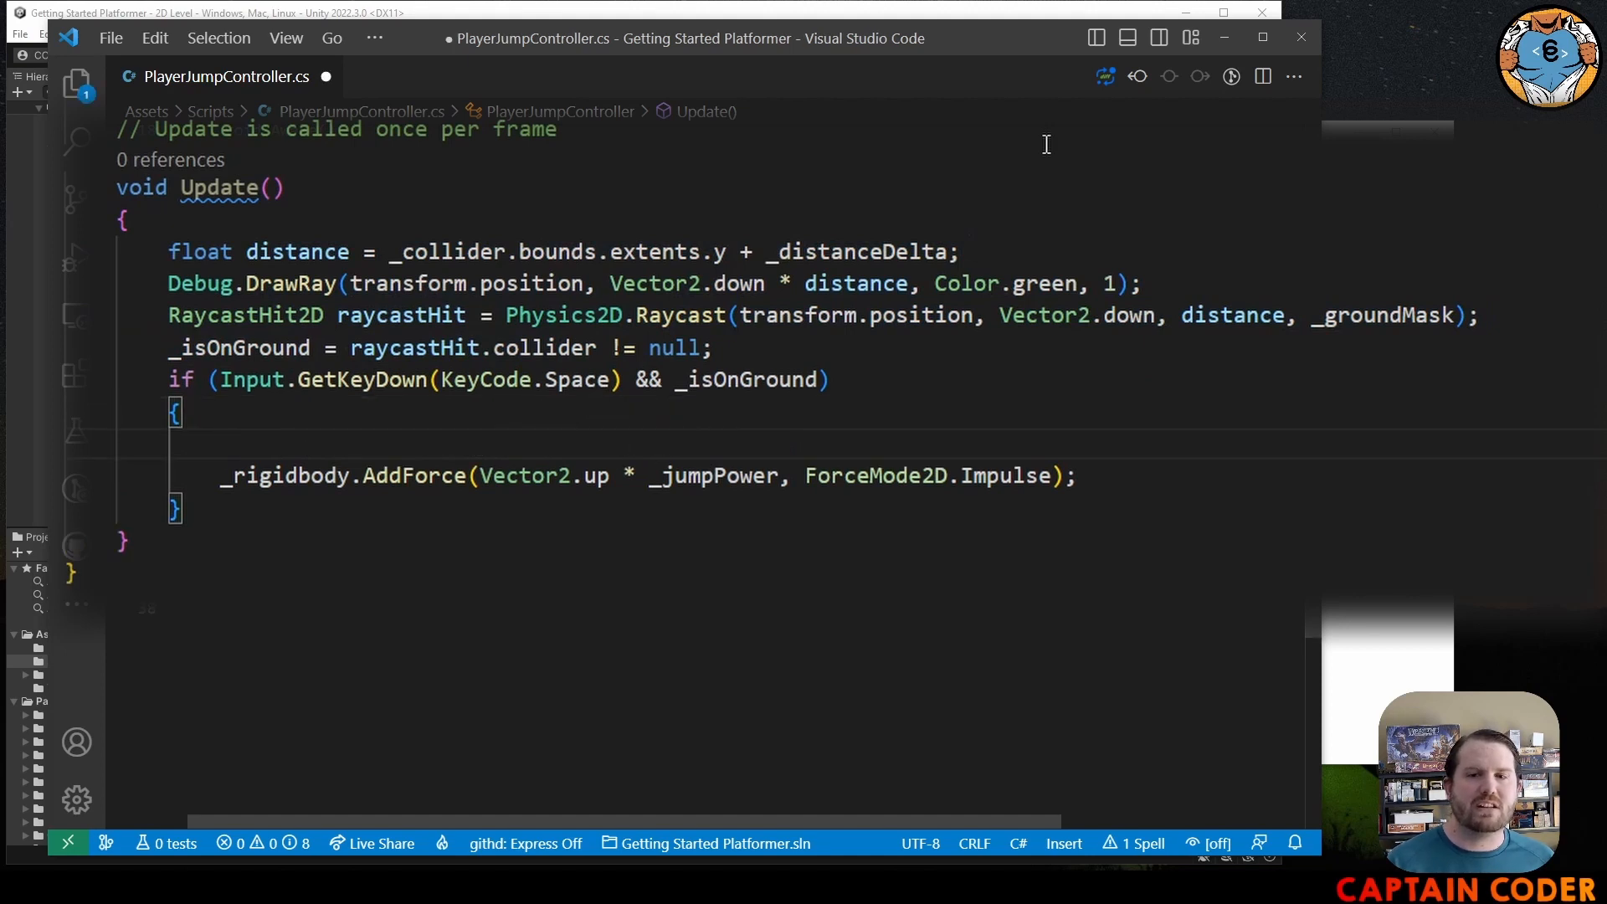
- Move the raycast lines inside the Space check, wrap AddForce in if (_isOnGround), and save
drag(168, 251, 711, 349)
text(if (_isOnGround))
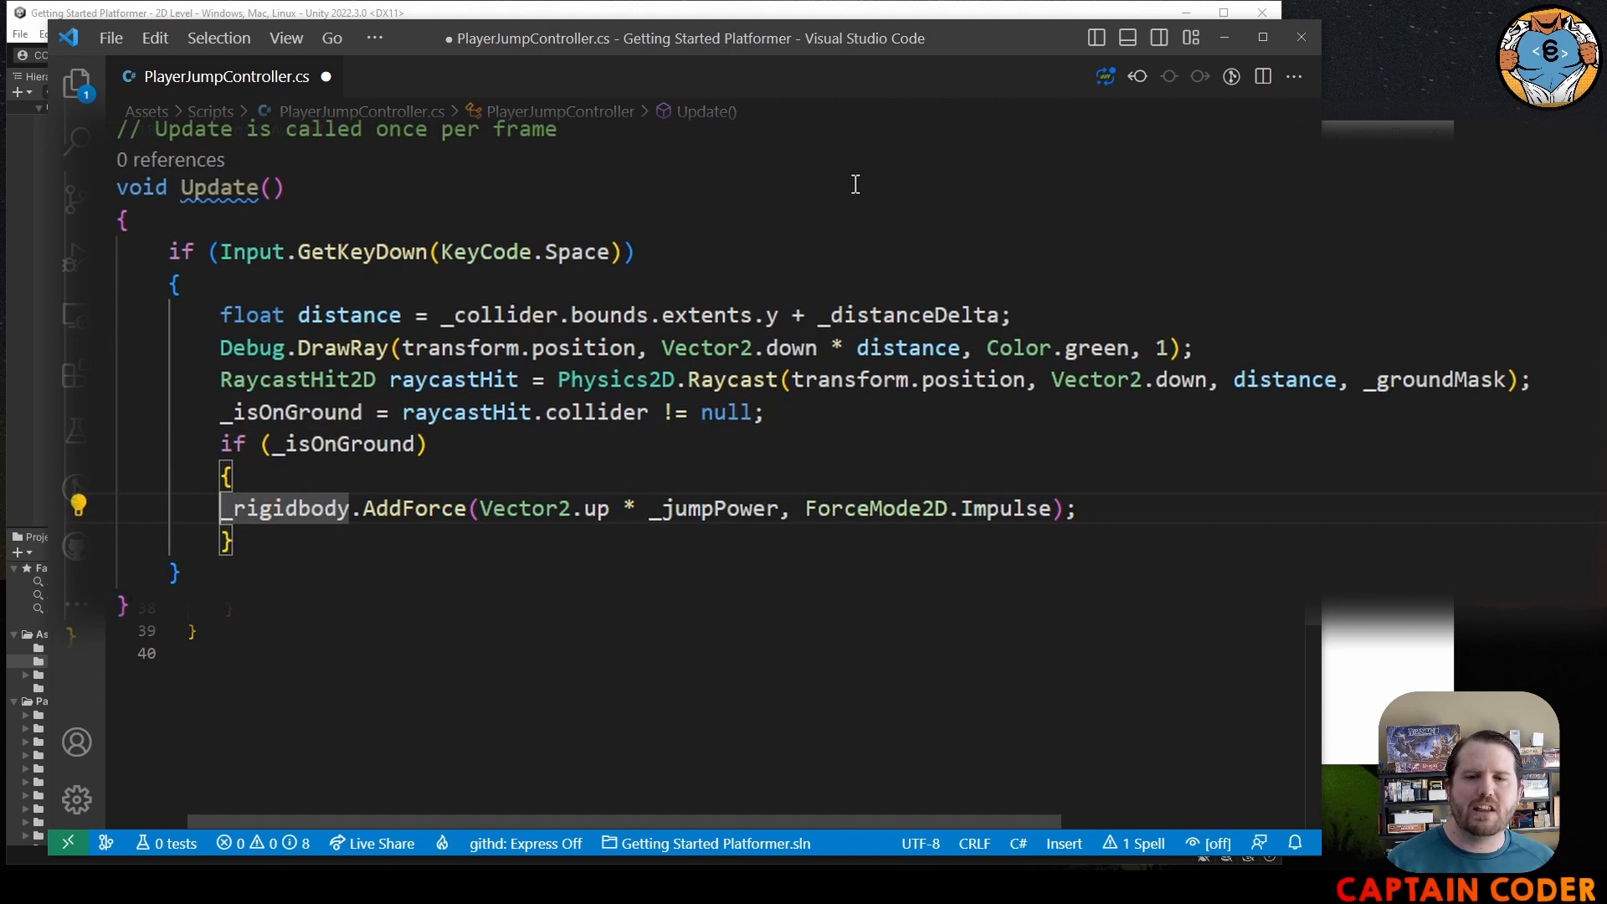
key(ctrl+s)
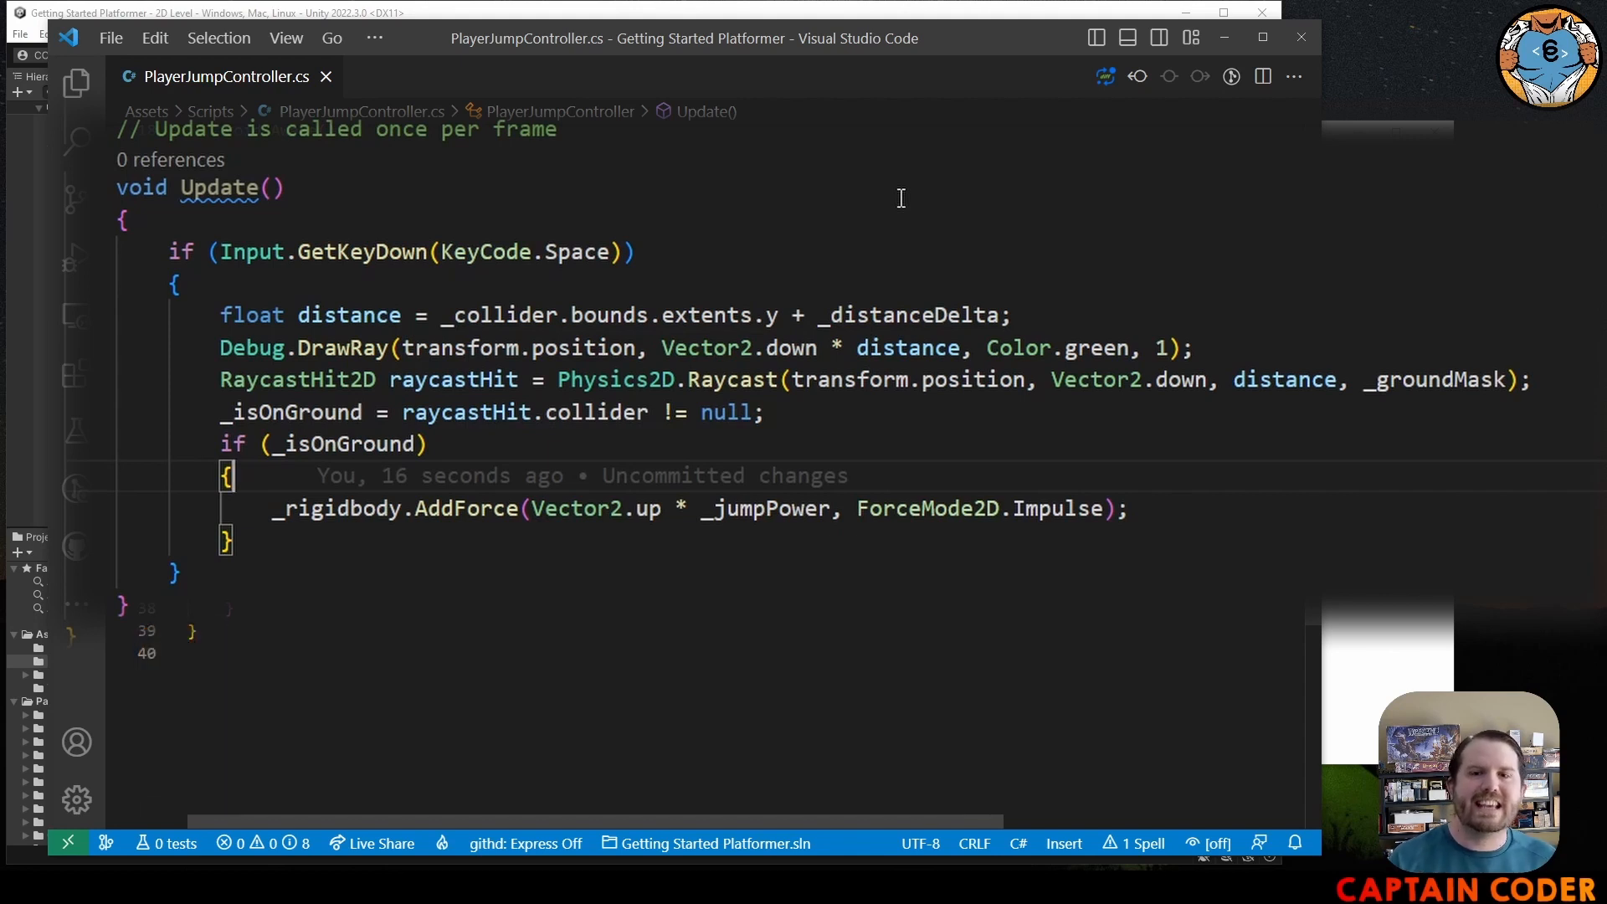
mouse_move(190, 310)
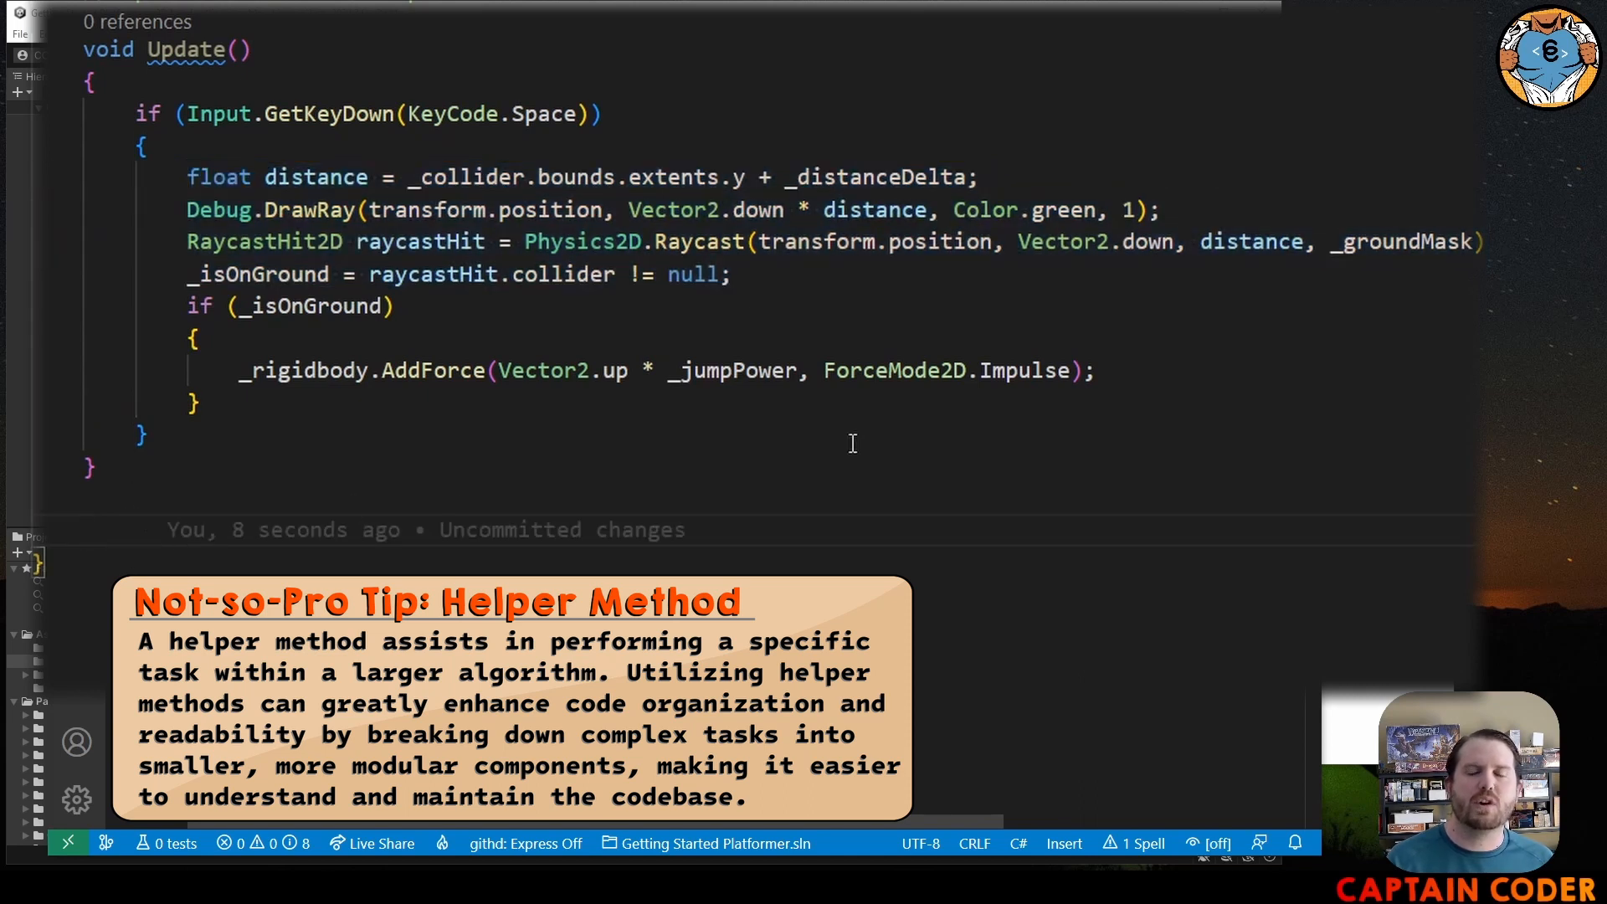
- Declare a public bool IsOnGround() method below Update
text(public b)
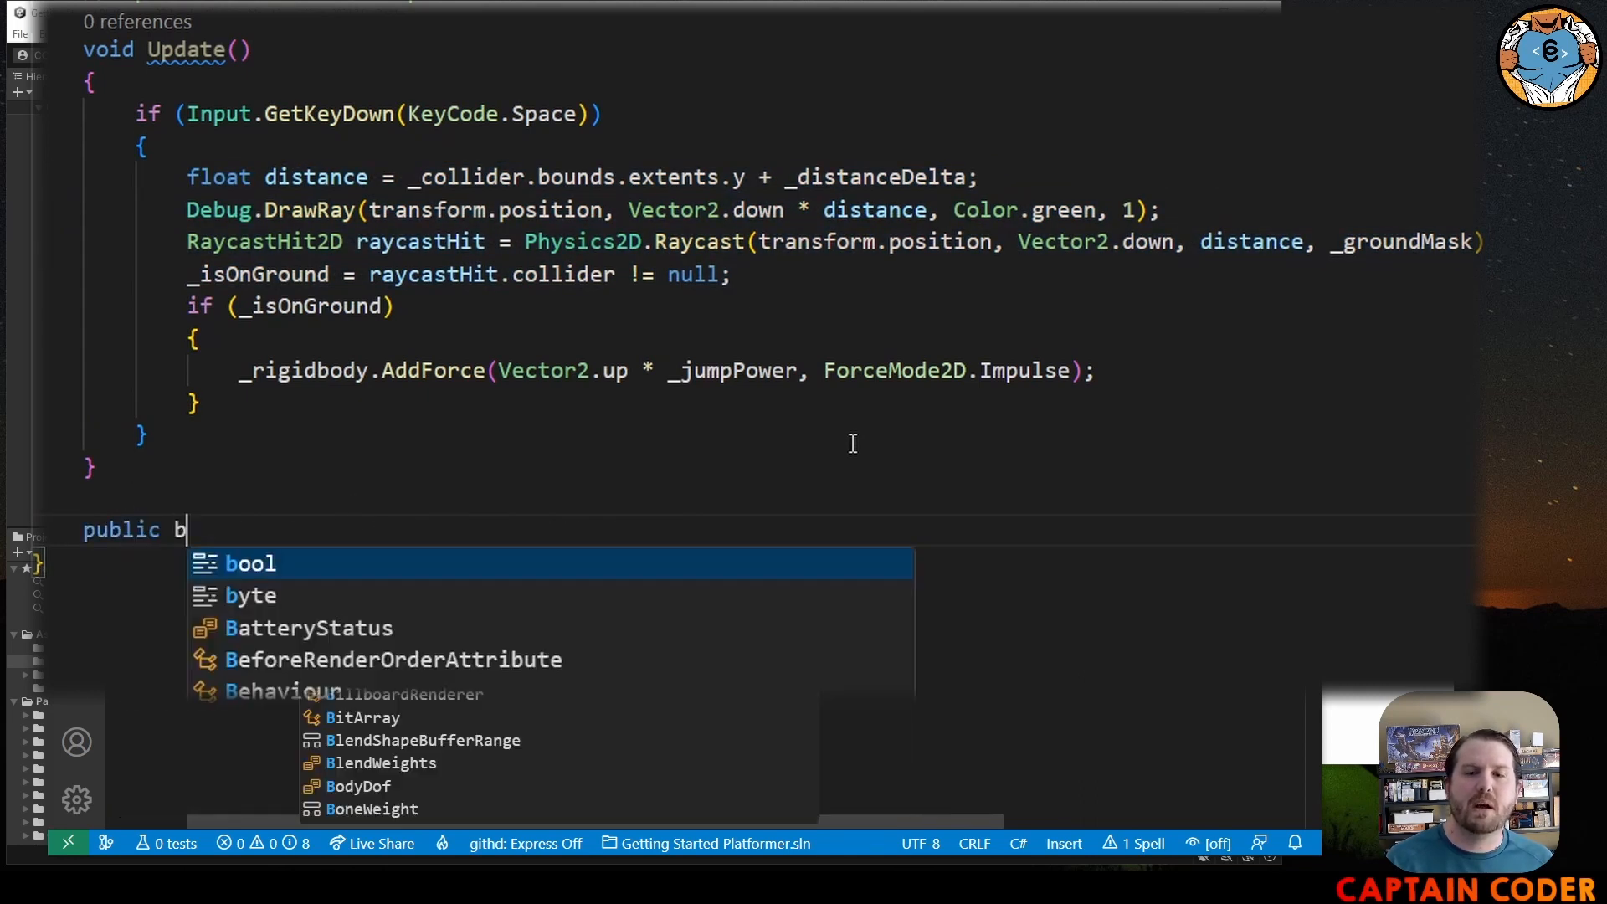
text(ool IsOn)
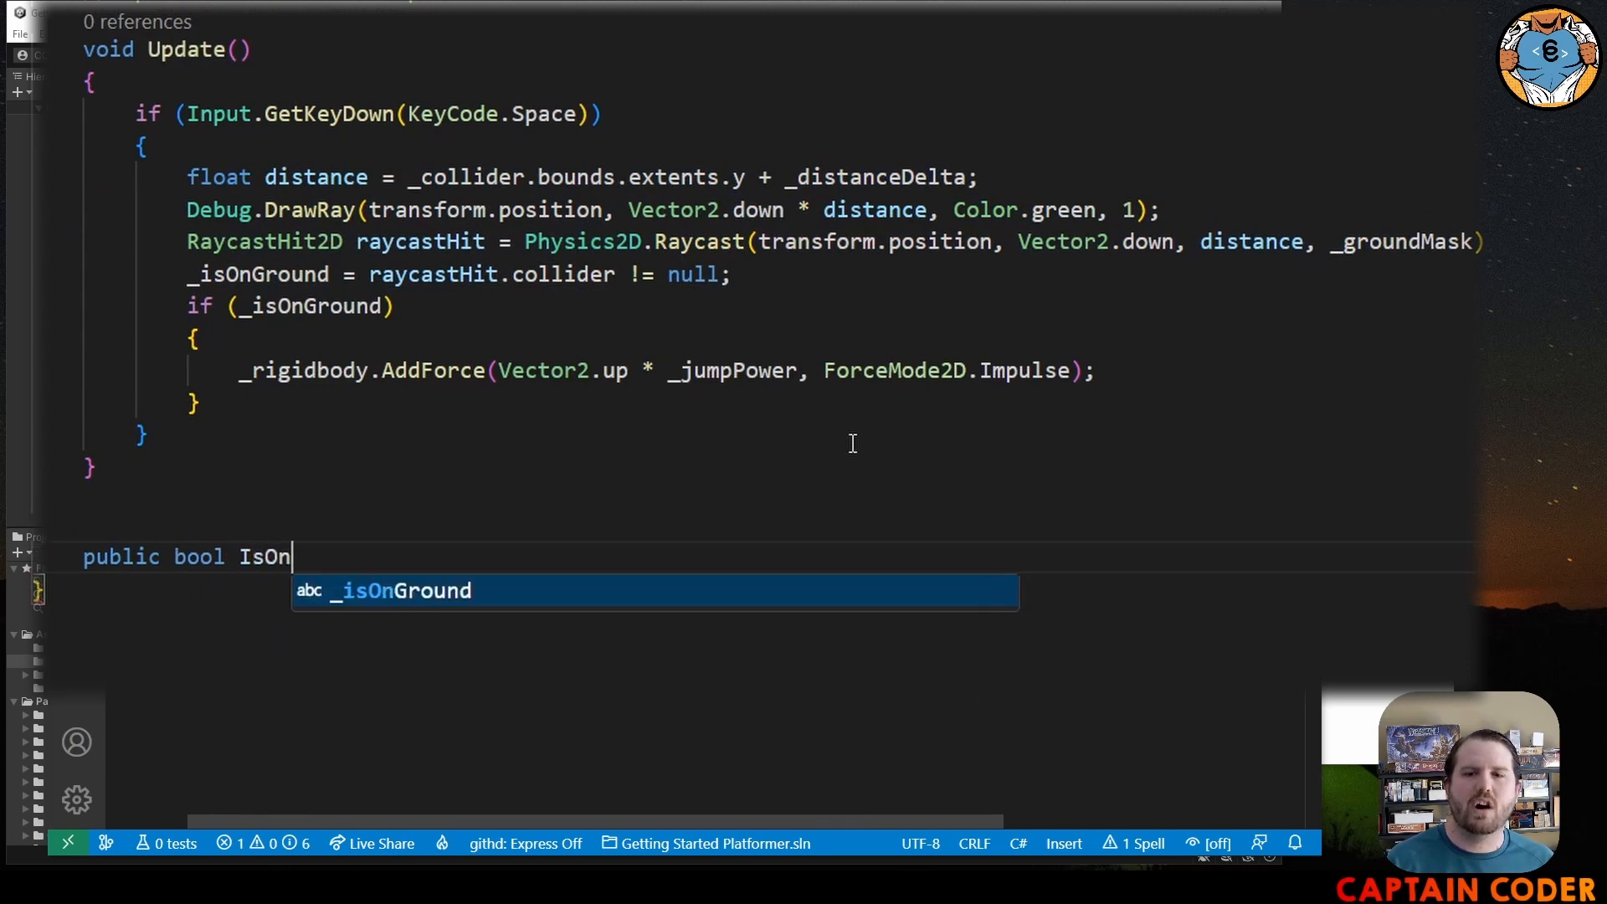
text(Ground())
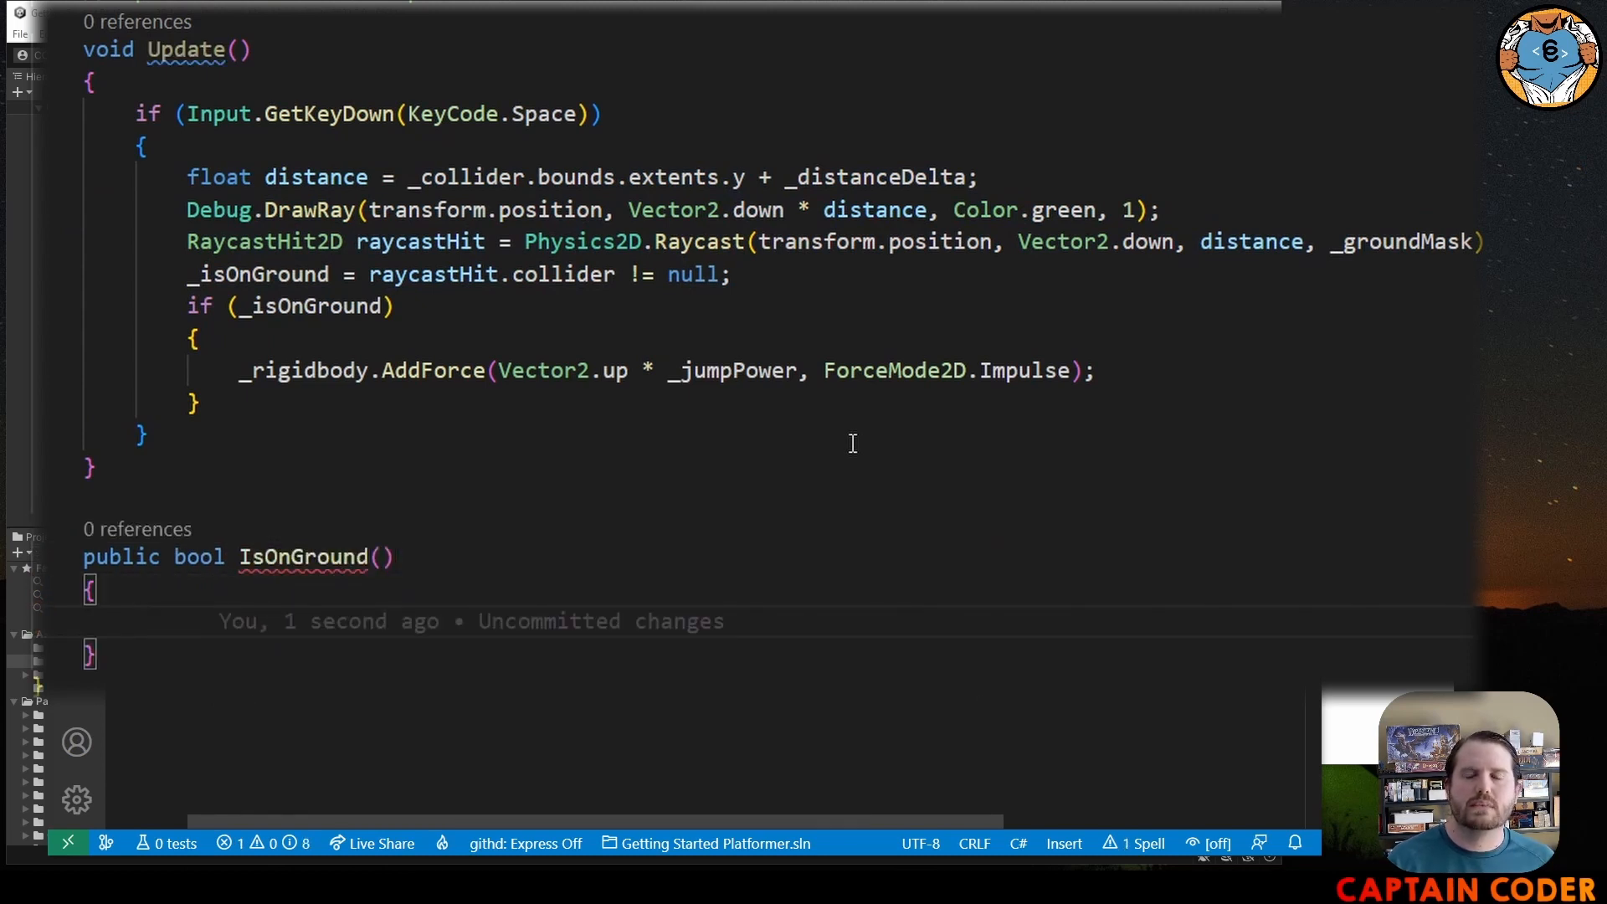
mouse_move(182, 182)
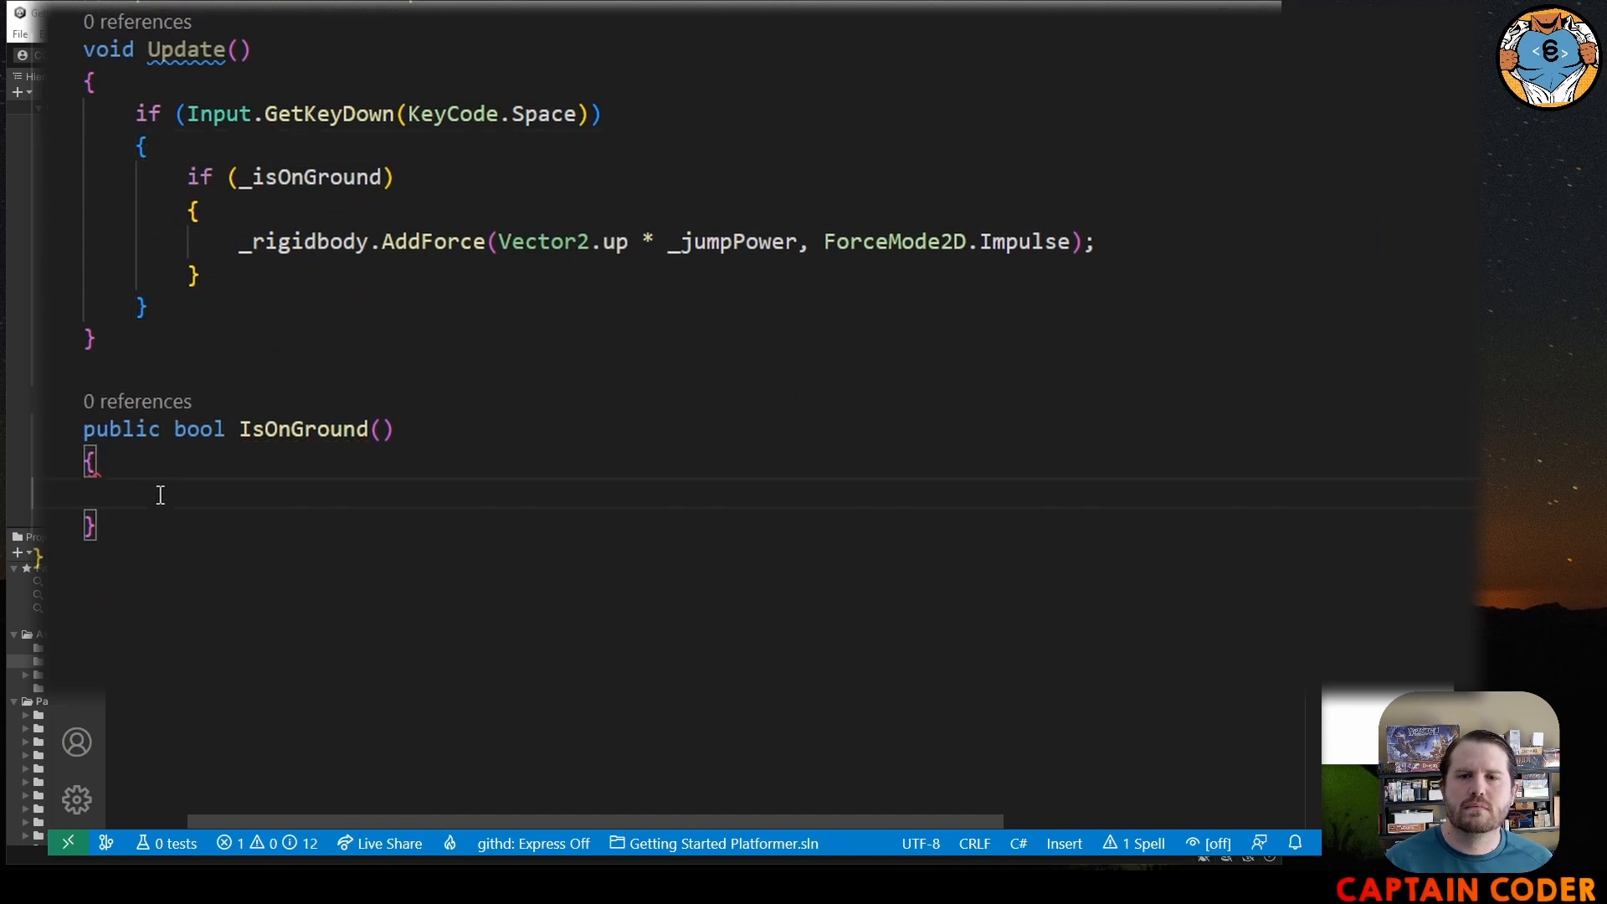
- Move the raycast distance and _isOnGround code from Update into IsOnGround
text(float distance = _collider.bounds.extents.y + _distanceDelta;)
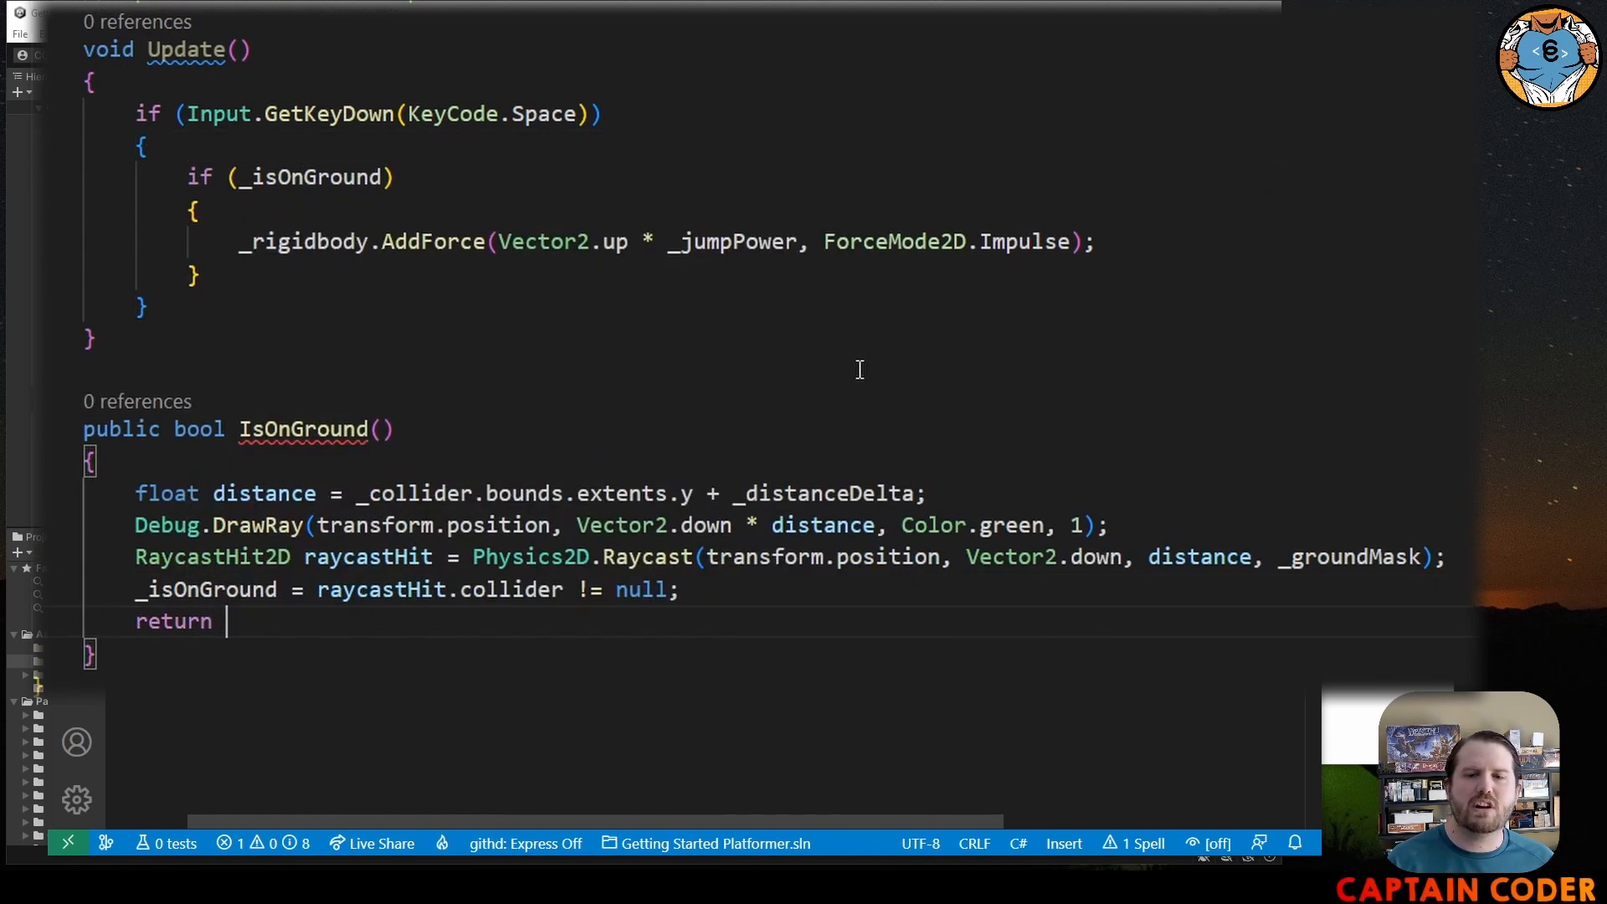
text(_isOnGround;)
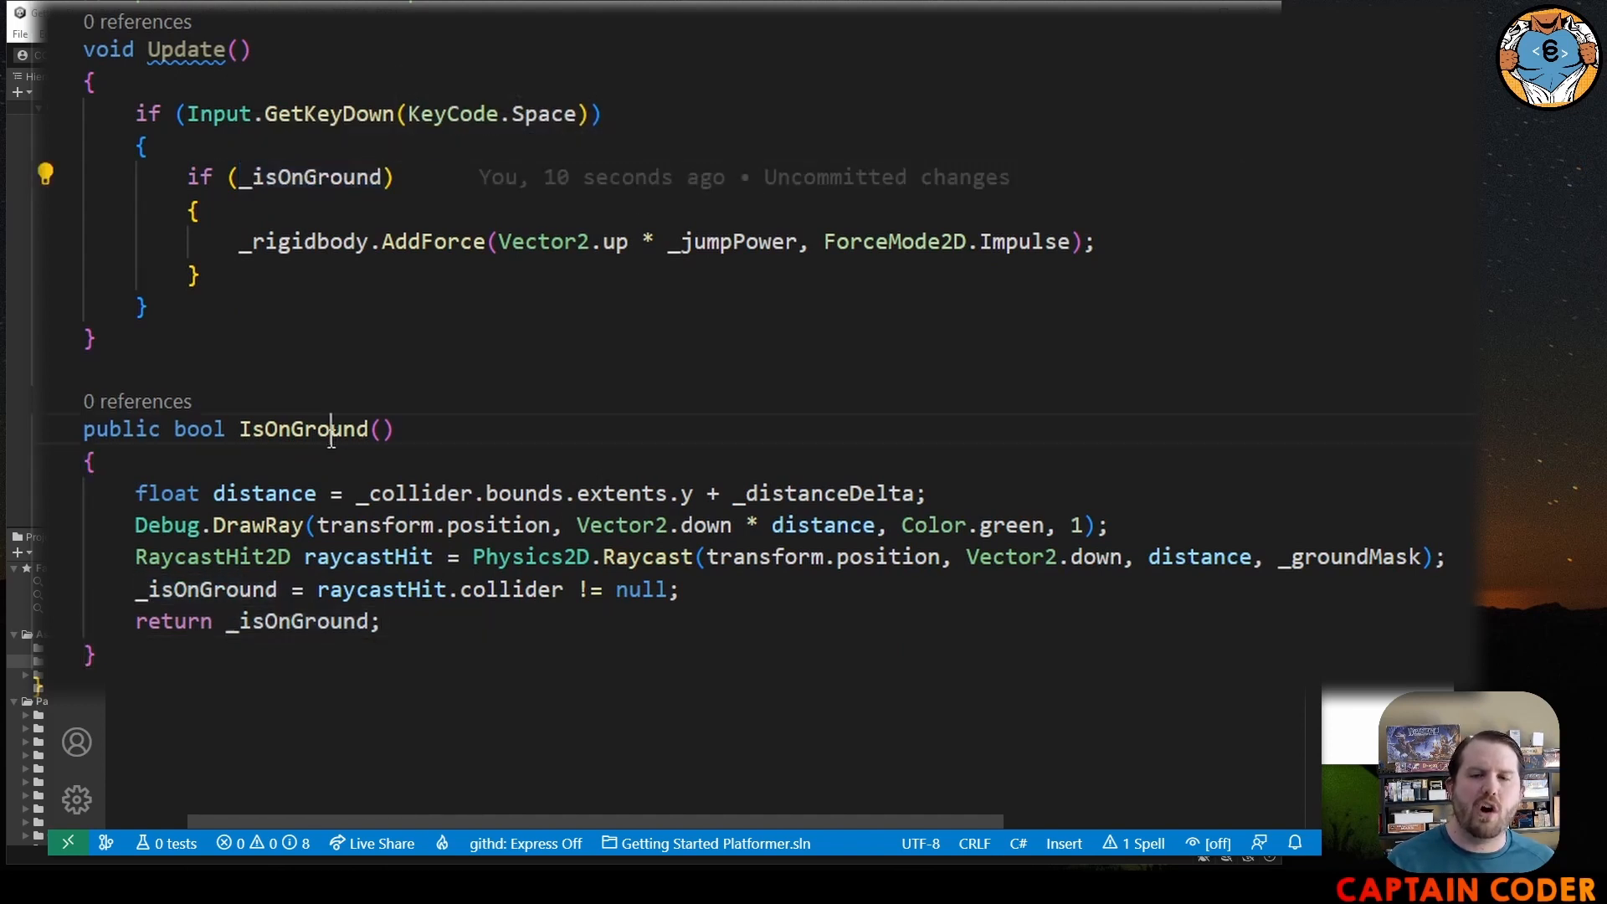
- Return _isOnGround from IsOnGround and make Update check Space && IsOnGround() in one condition
double_click(308, 175)
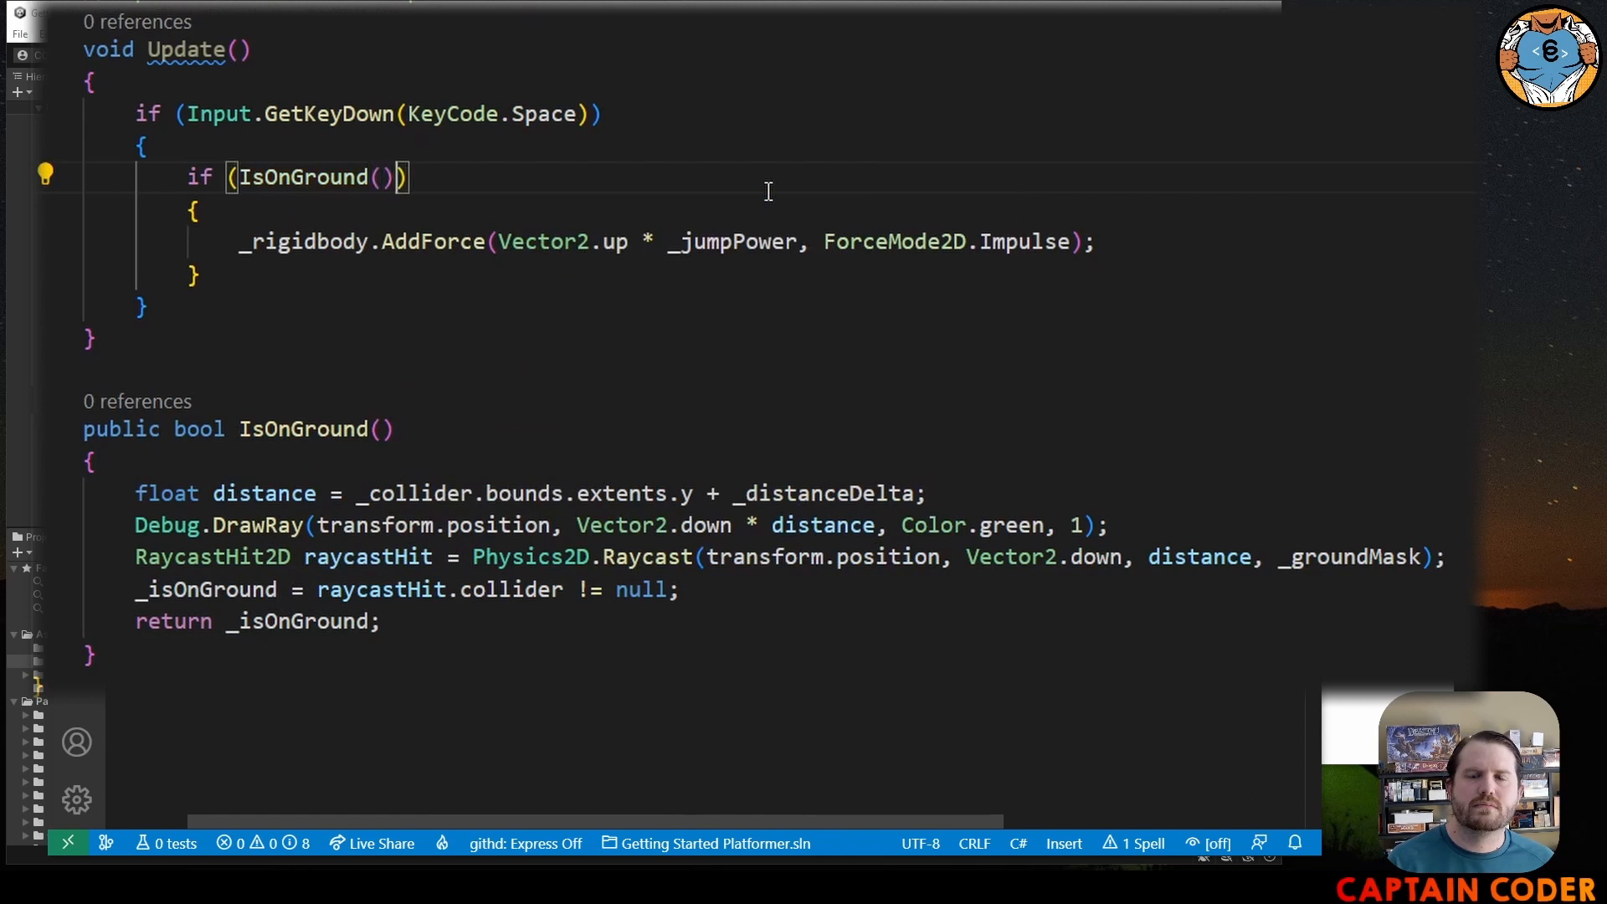
mouse_move(309, 176)
text( && )
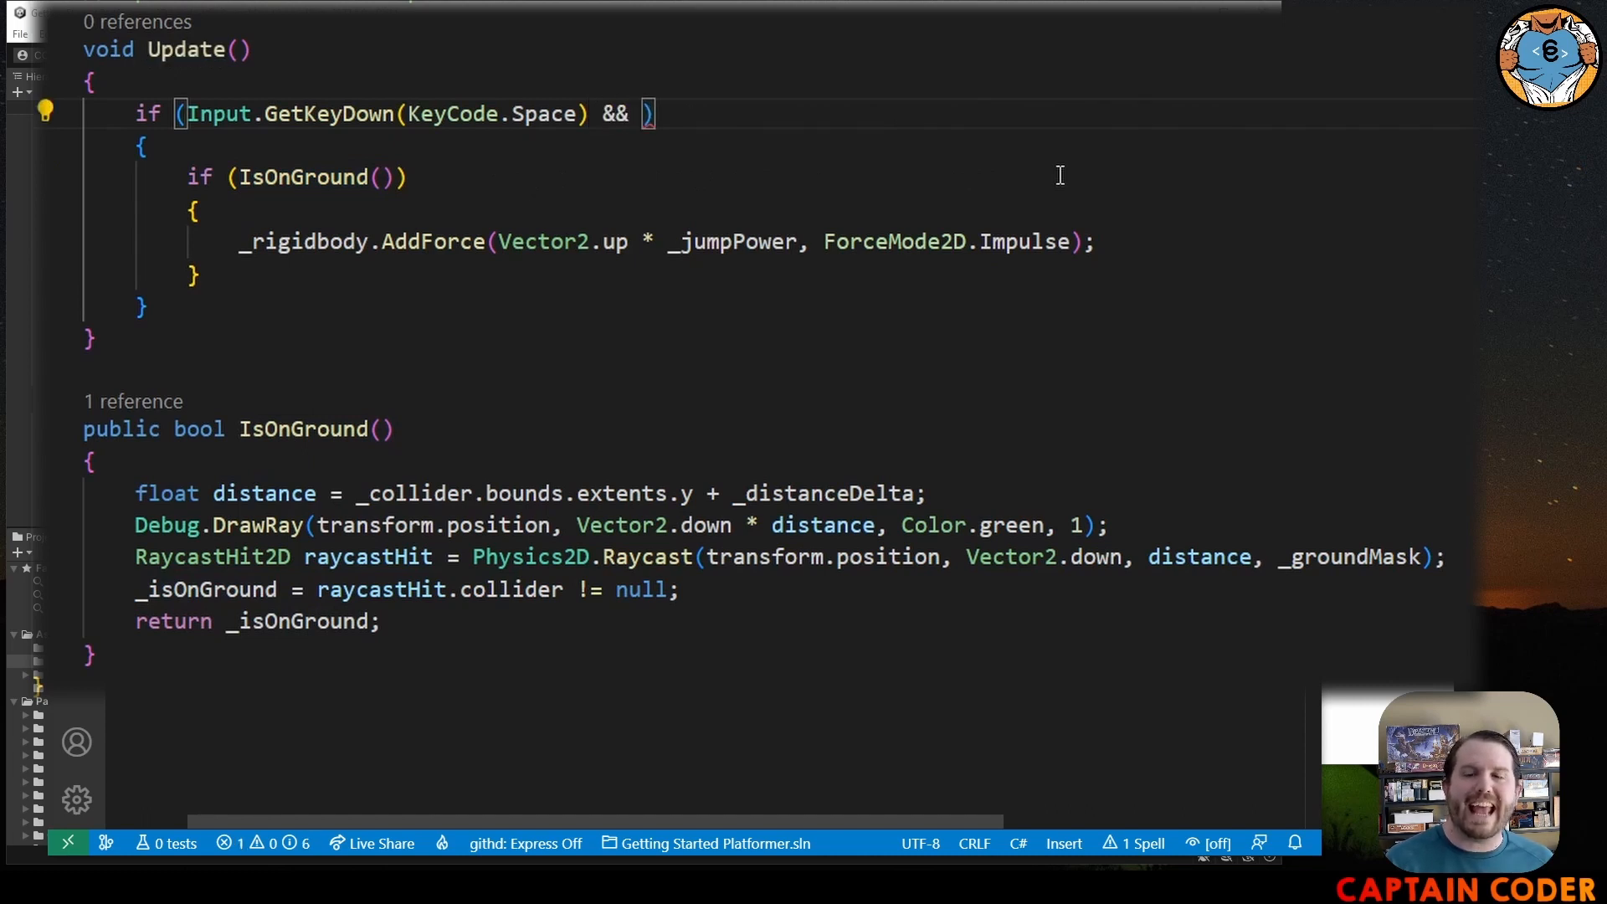
text(IsOnGround())
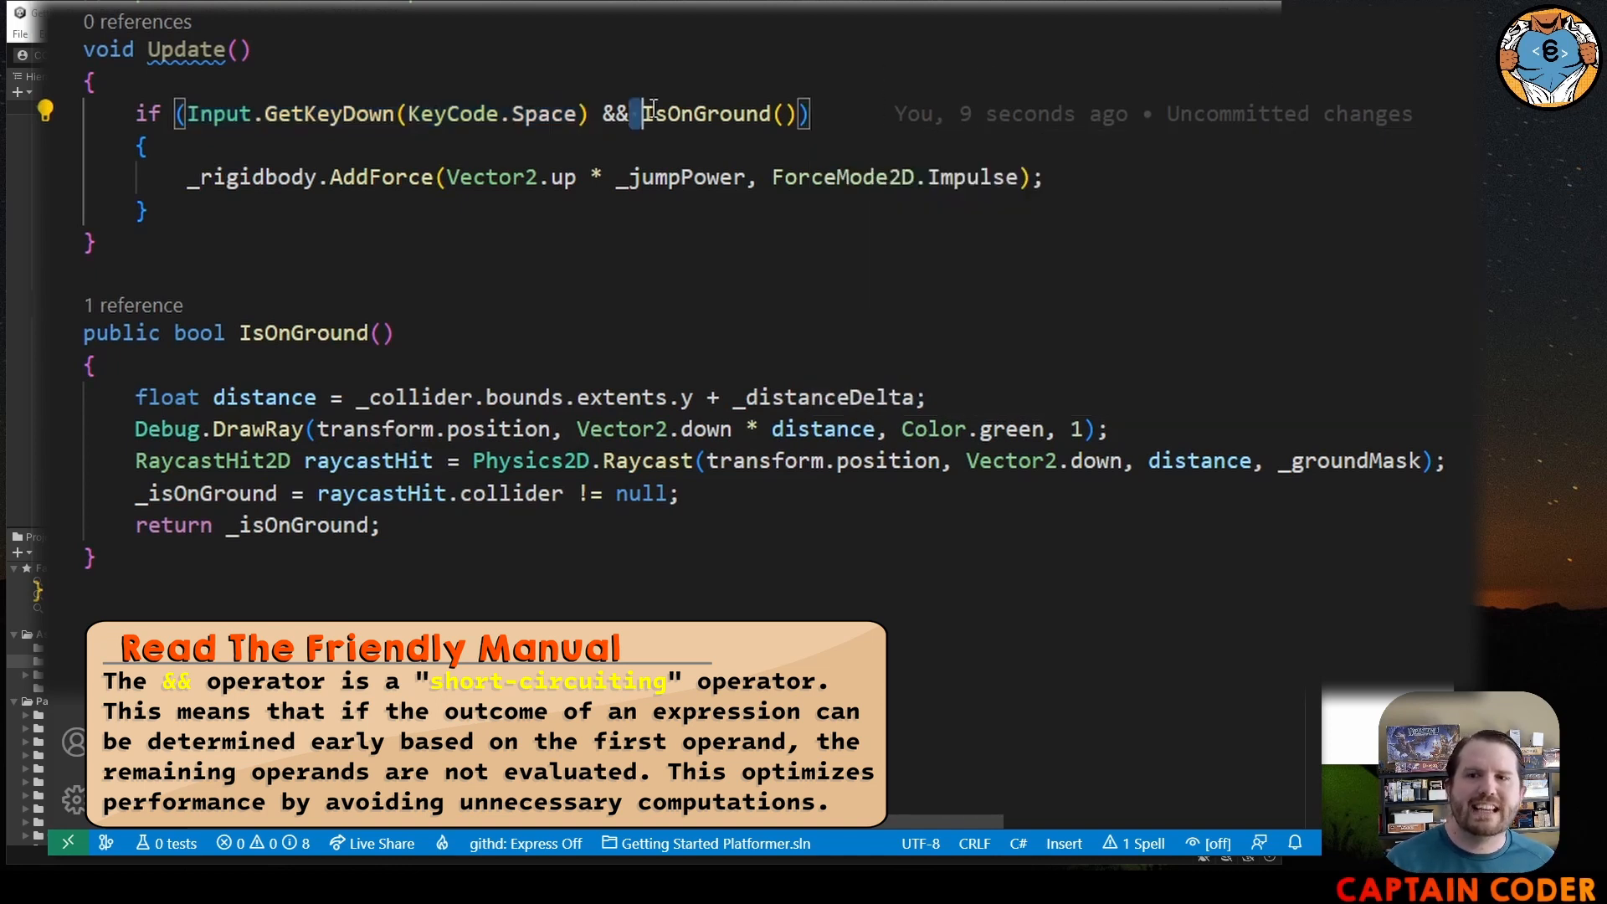
double_click(710, 114)
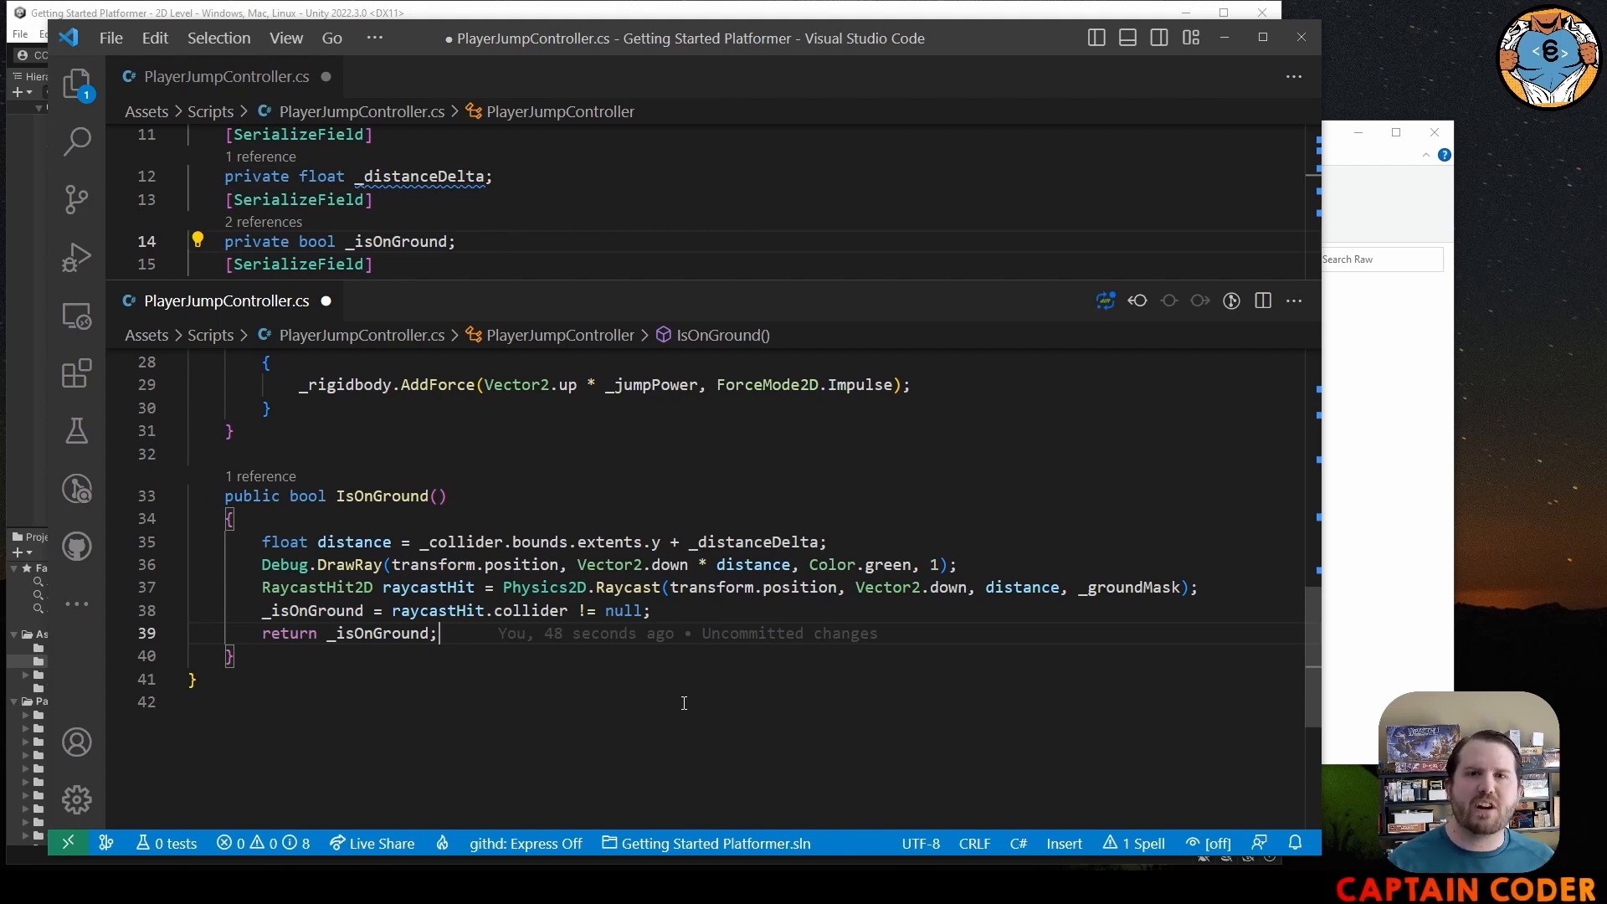
- Split the editor to show the _isOnGround field above the IsOnGround method
click(402, 519)
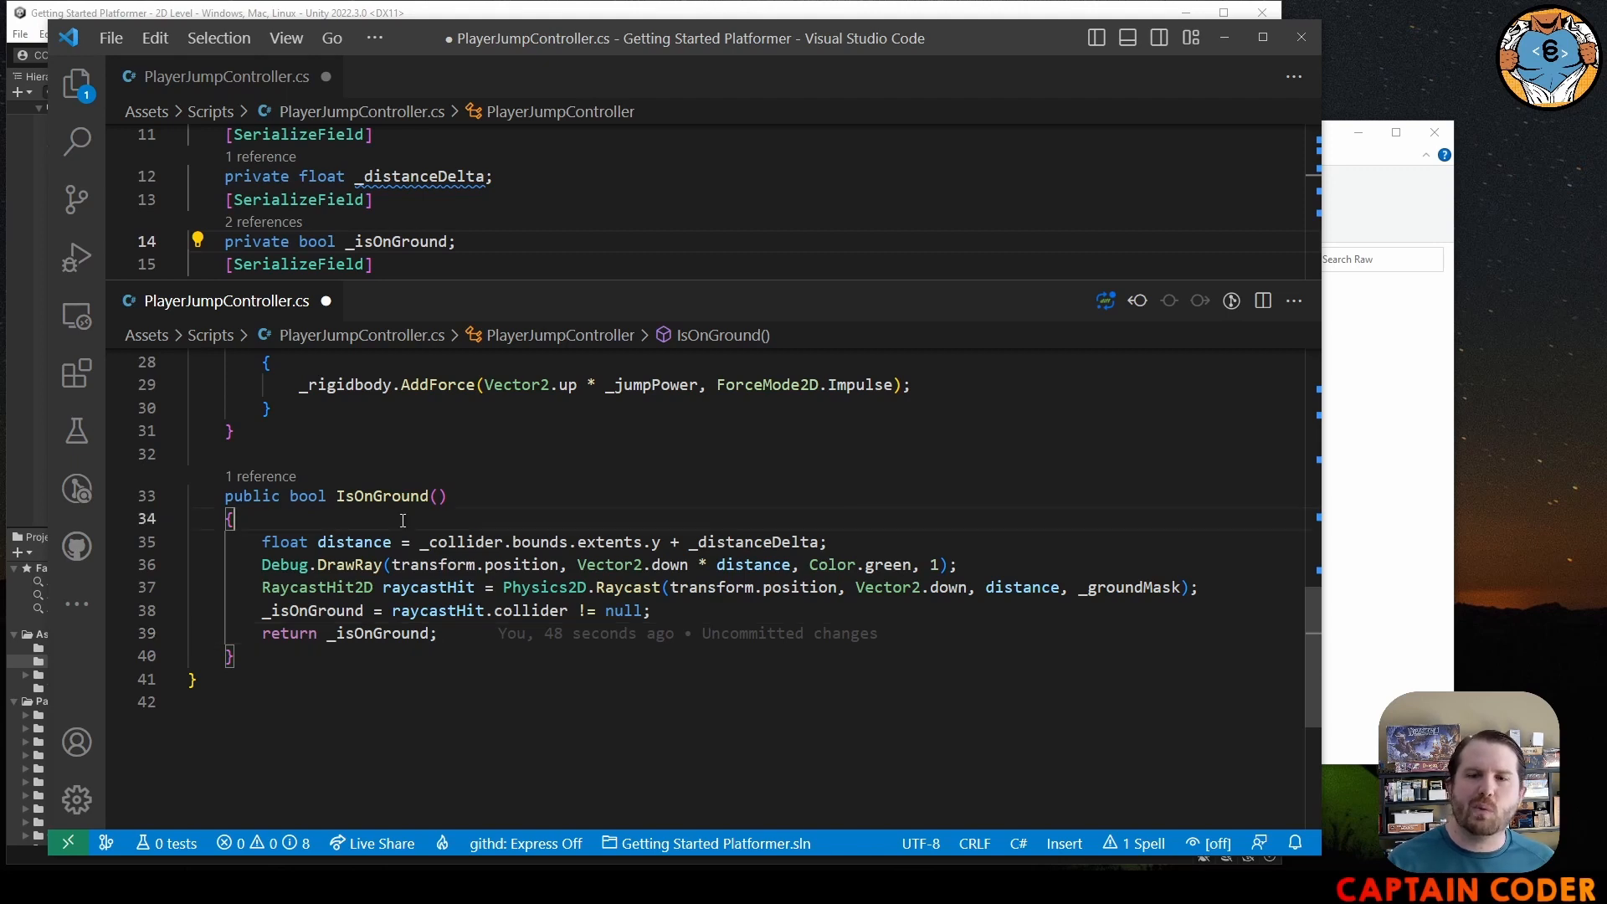